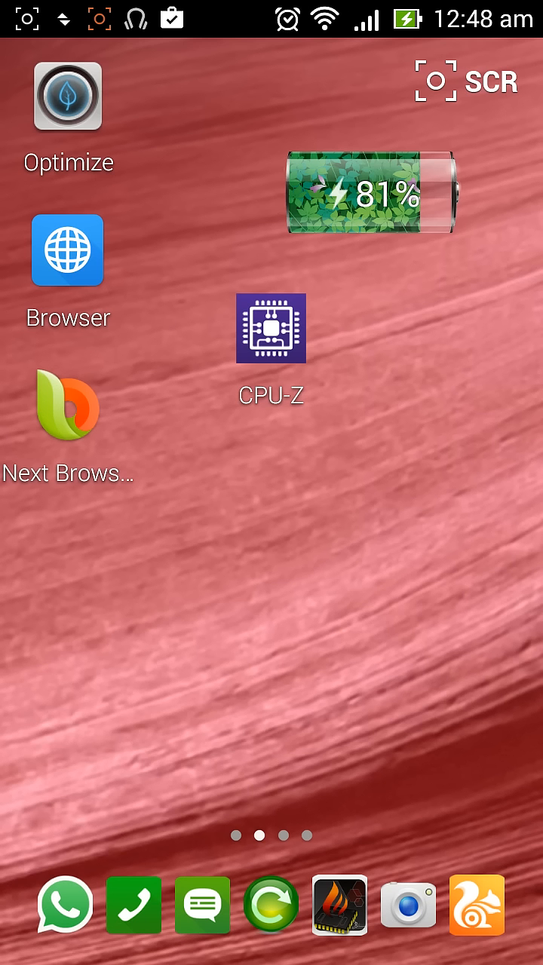
Step: Launch the Flash Settings Manager link in Firefox from the app drawer, then begin entering 'ww' in the address bar
{"action": "left_click", "coordinate": [271, 328]}
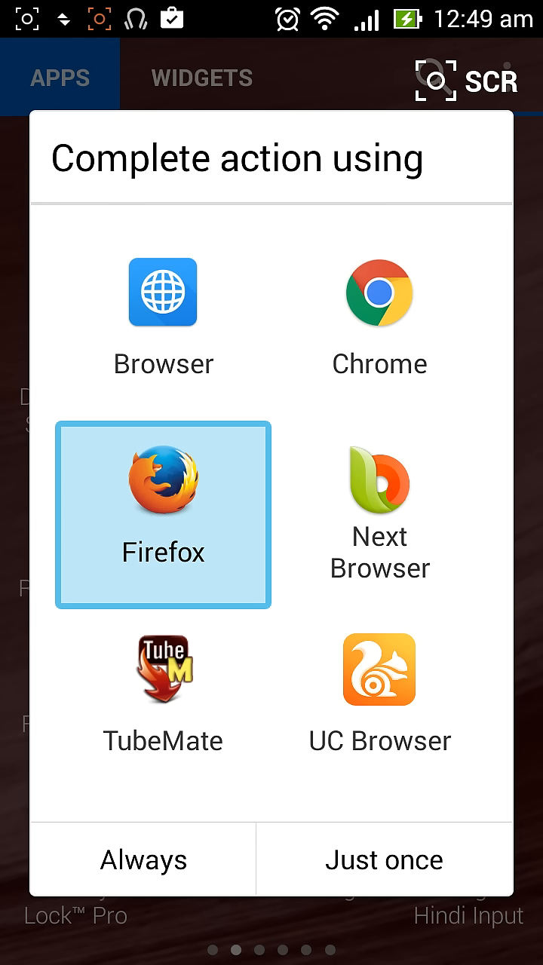
{"action": "left_click", "coordinate": [383, 859]}
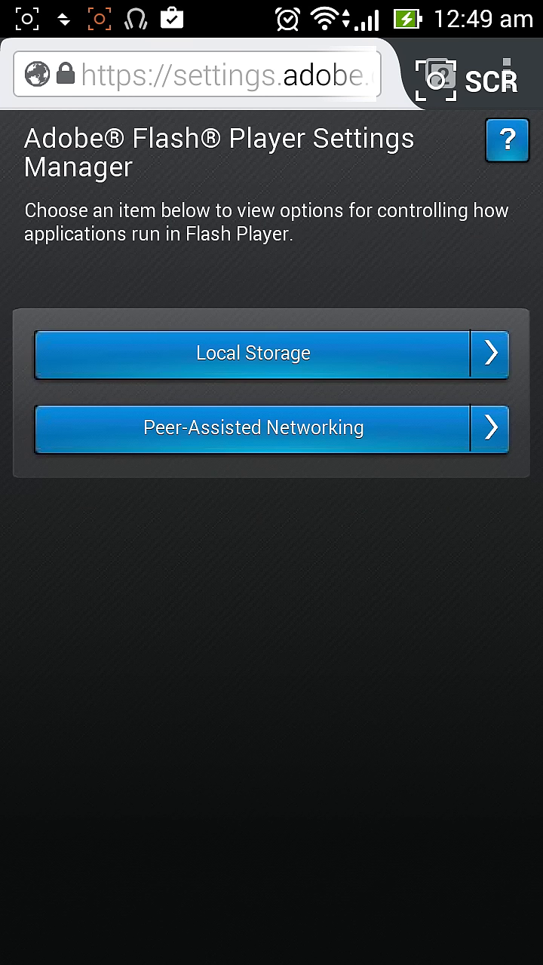
{"action": "left_click", "coordinate": [196, 73]}
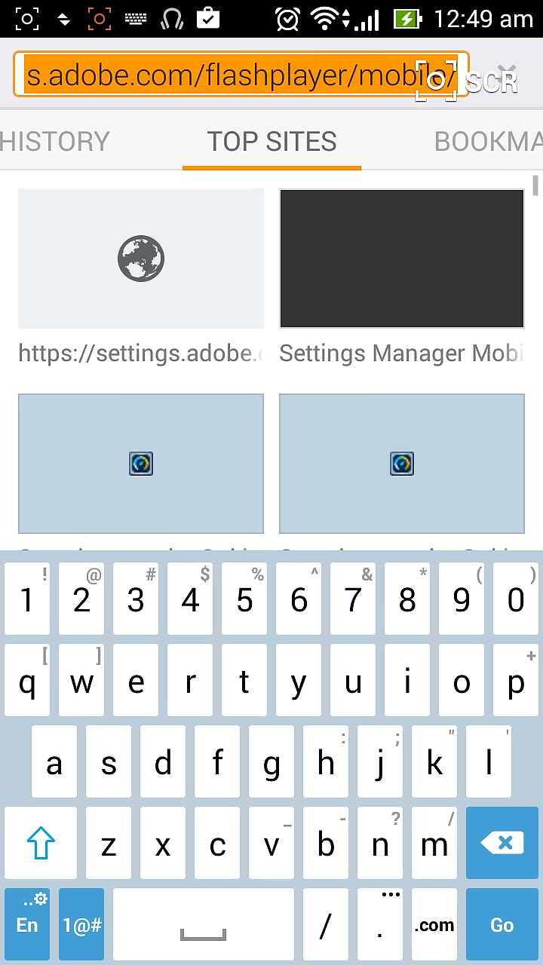
{"action": "type", "text": "ww"}
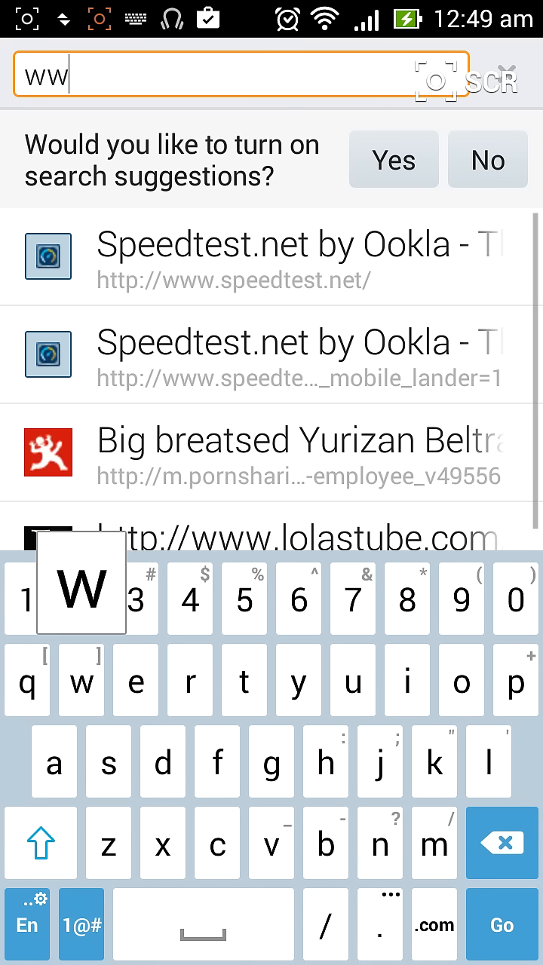